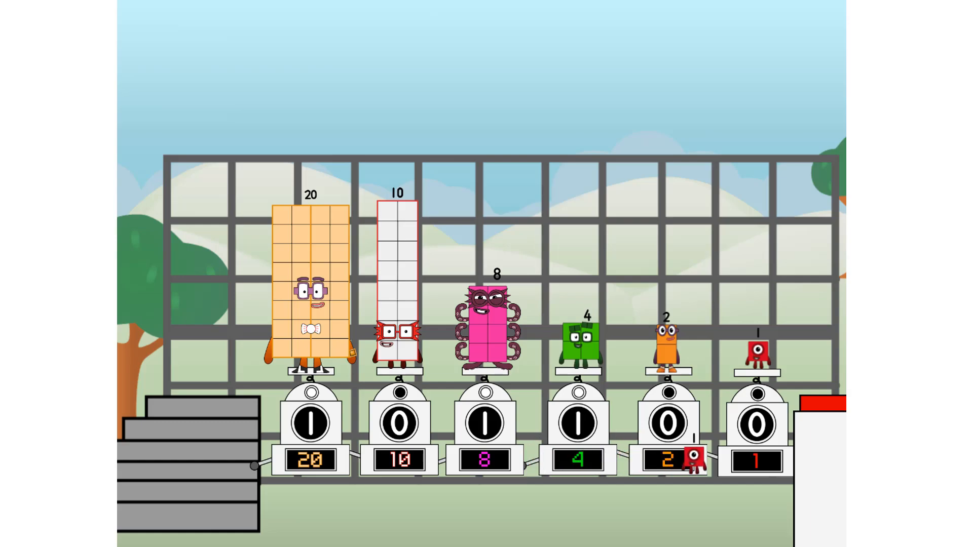
{"action": "left_click", "coordinate": [758, 425]}
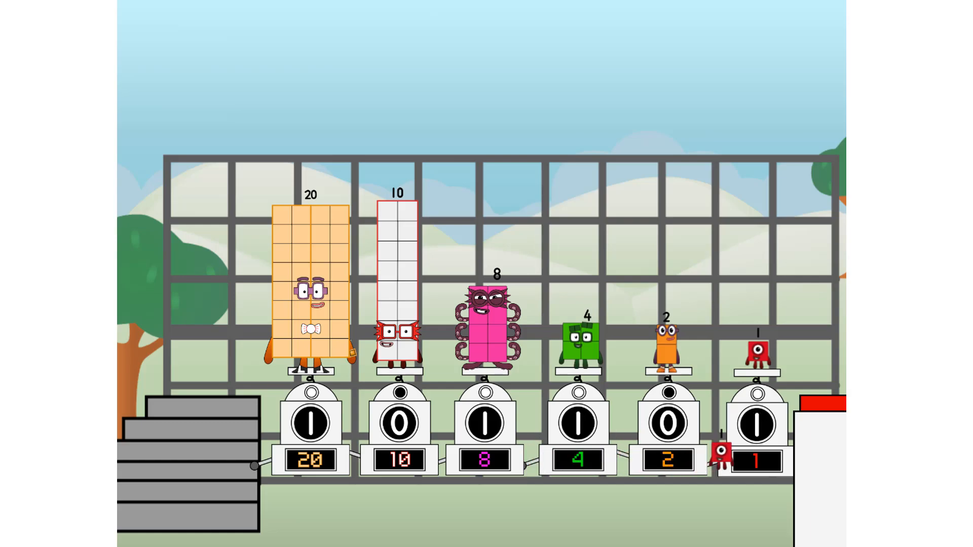